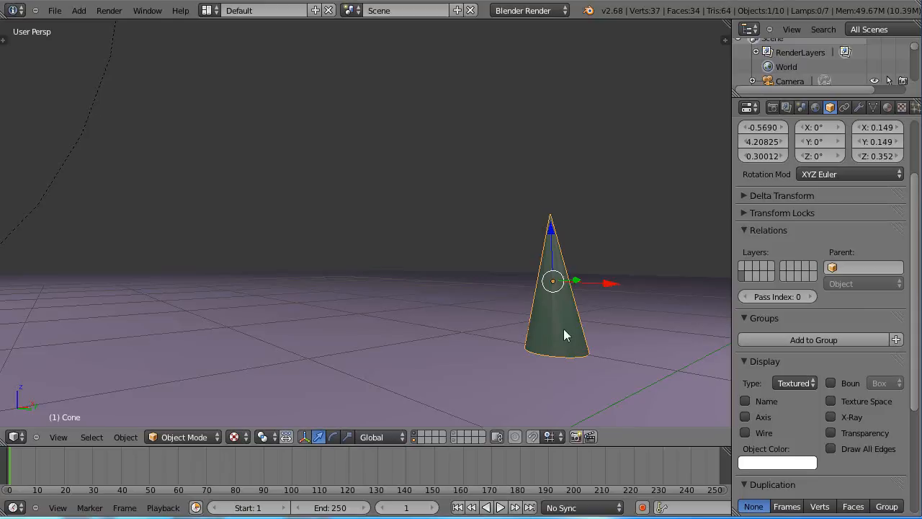
{"action": "mouse_move", "coordinate": [553, 282]}
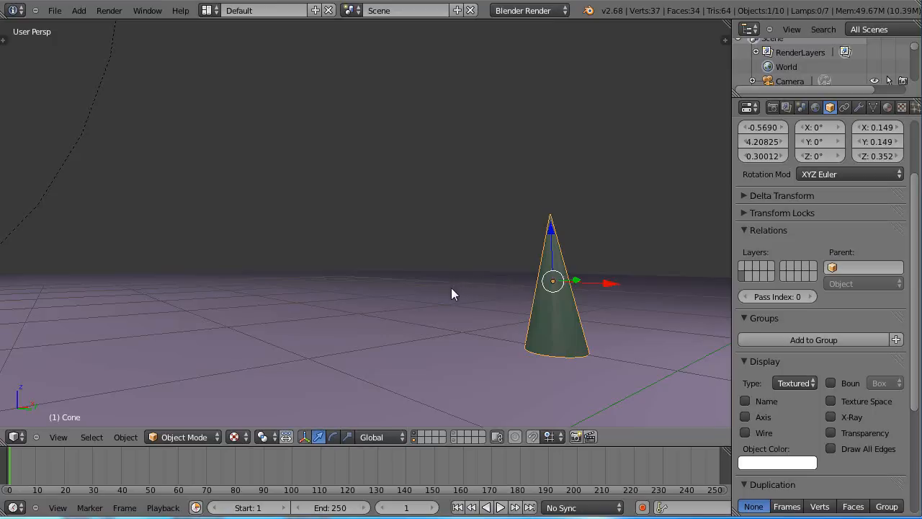
{"action": "mouse_move", "coordinate": [496, 285]}
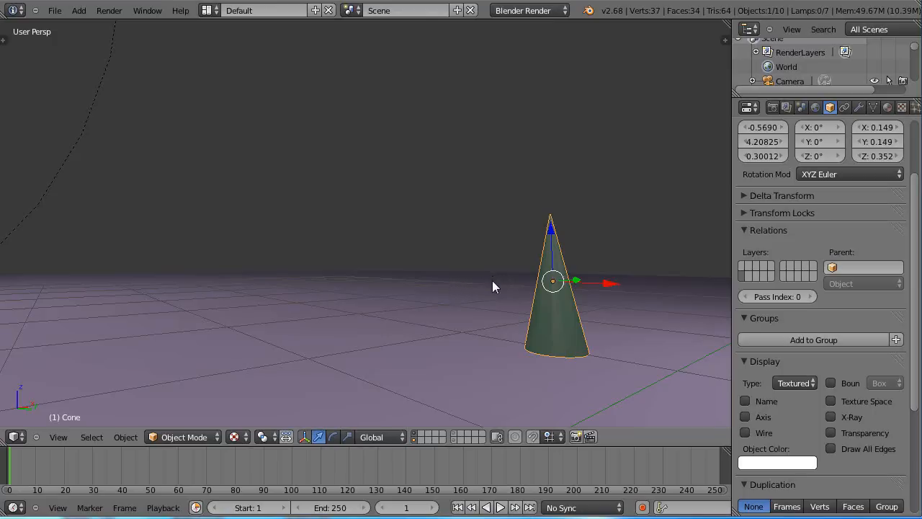
{"action": "mouse_move", "coordinate": [504, 281]}
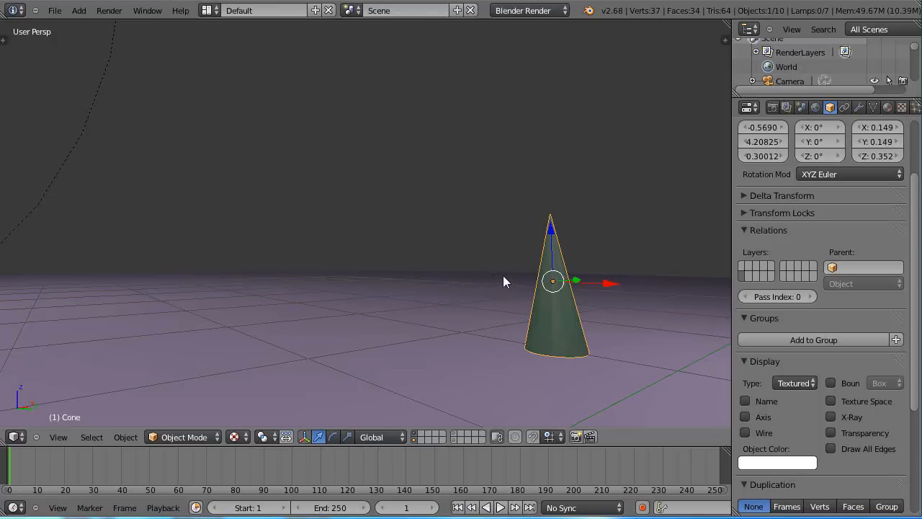
{"action": "mouse_move", "coordinate": [501, 283]}
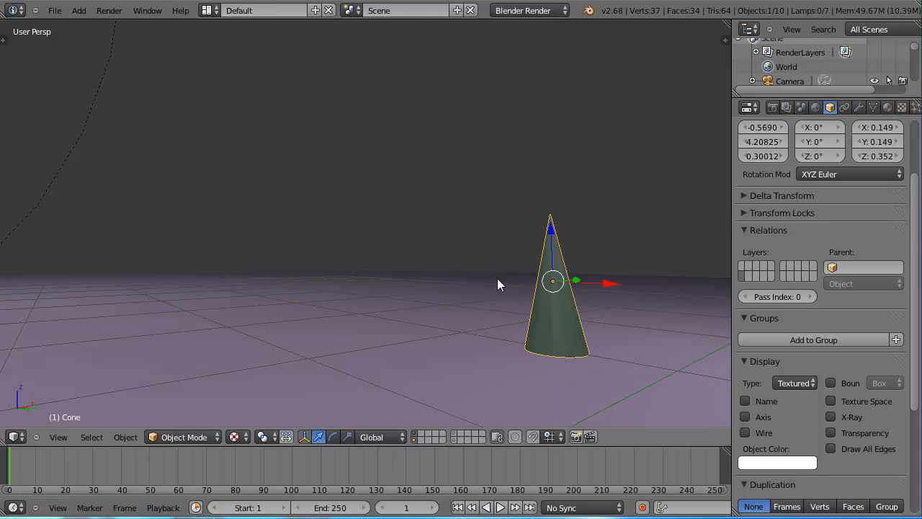
{"action": "mouse_move", "coordinate": [544, 305]}
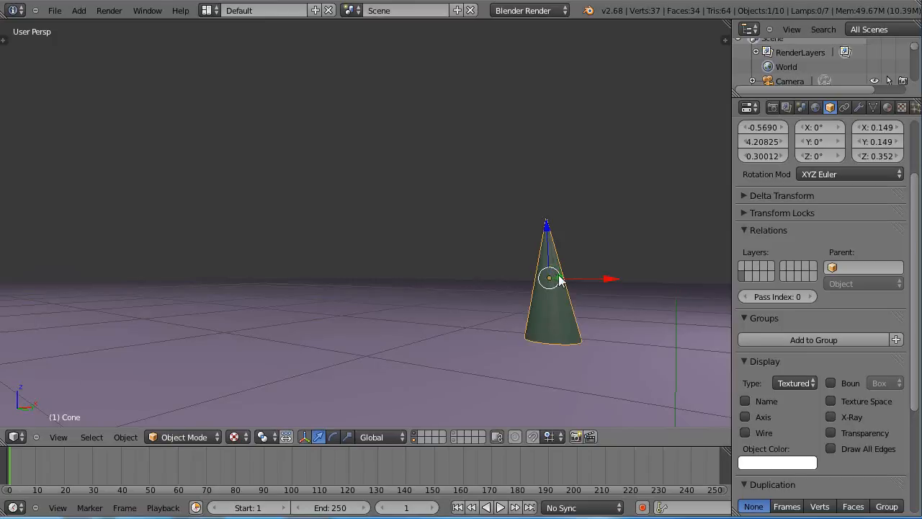
{"action": "mouse_move", "coordinate": [546, 233]}
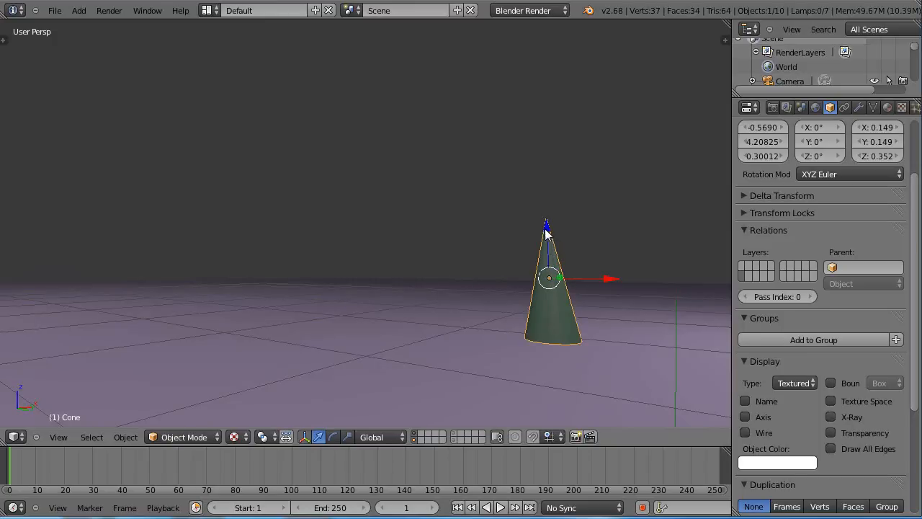
{"action": "mouse_move", "coordinate": [550, 281]}
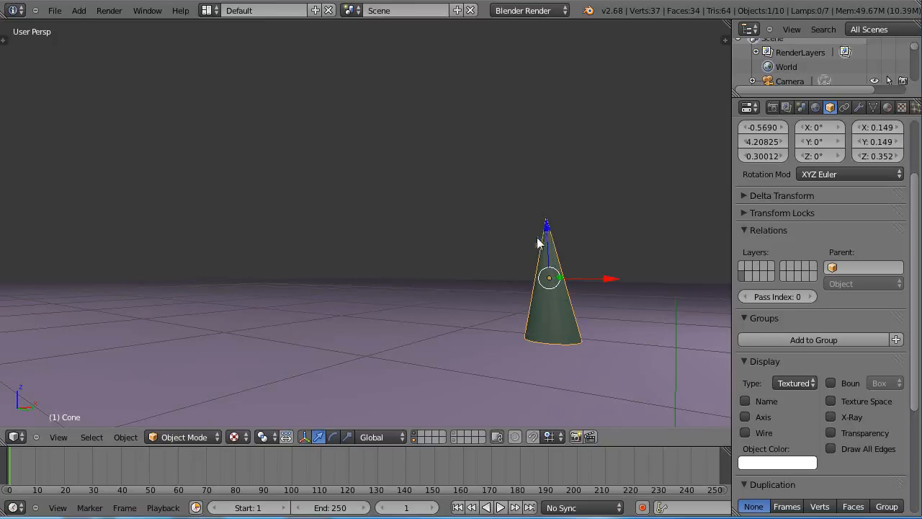
Place the 3D cursor on the cone's tip vertex and set the origin there.
{"action": "key", "text": "Tab"}
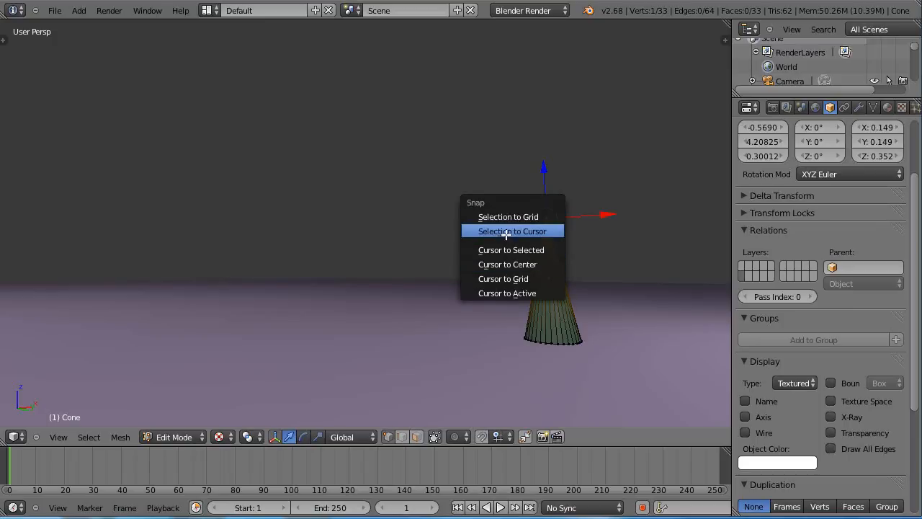
{"action": "left_click", "coordinate": [513, 230]}
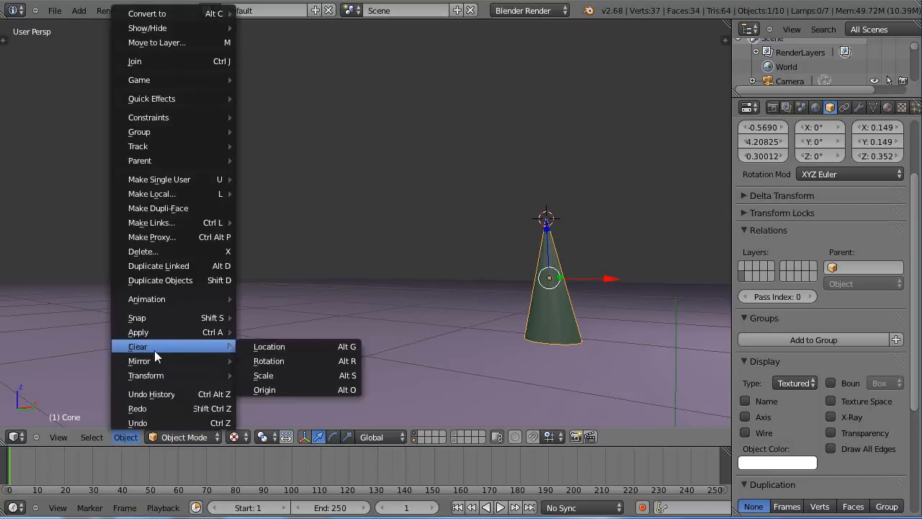
{"action": "mouse_move", "coordinate": [145, 374]}
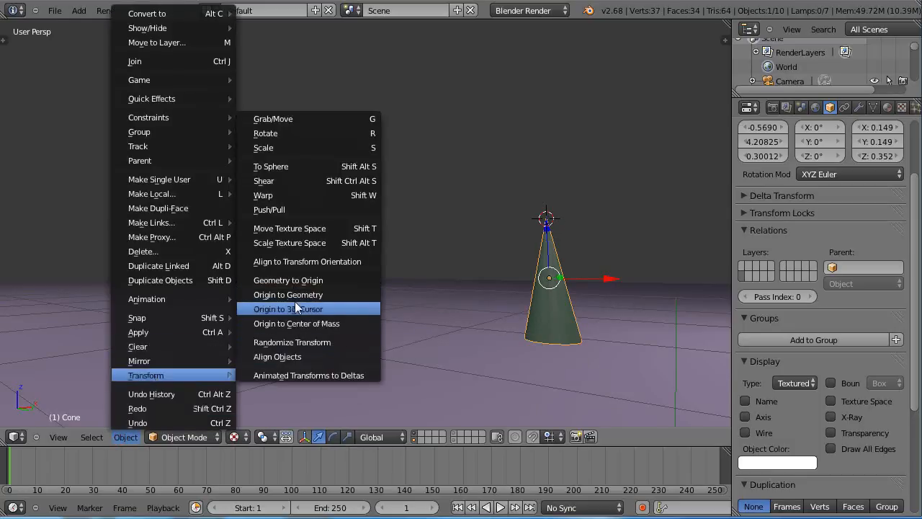
{"action": "left_click", "coordinate": [288, 309]}
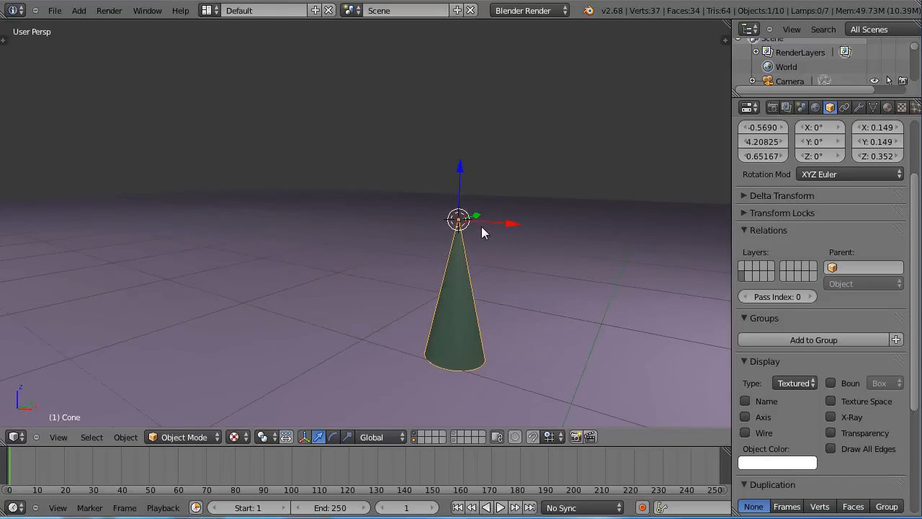
{"action": "mouse_move", "coordinate": [477, 222]}
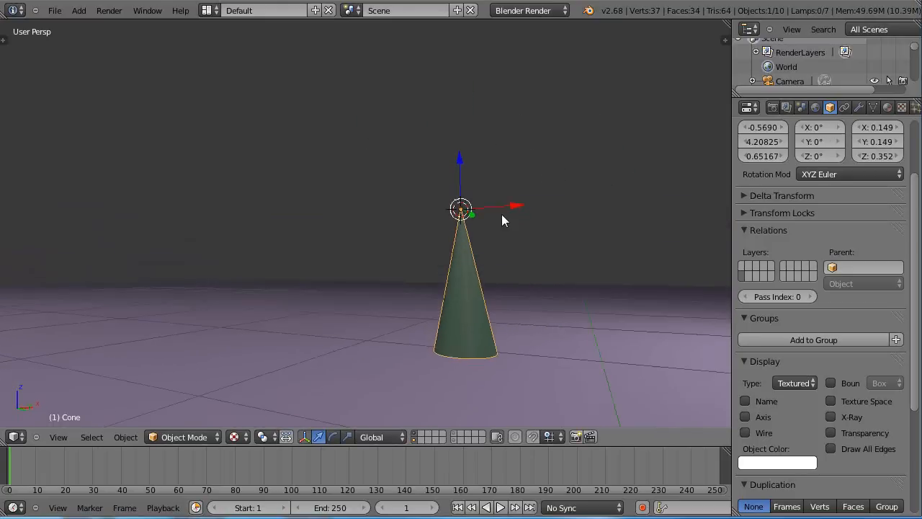
Move the cone's mesh up along Z in front view until it sits above the origin.
{"action": "key", "text": "Tab"}
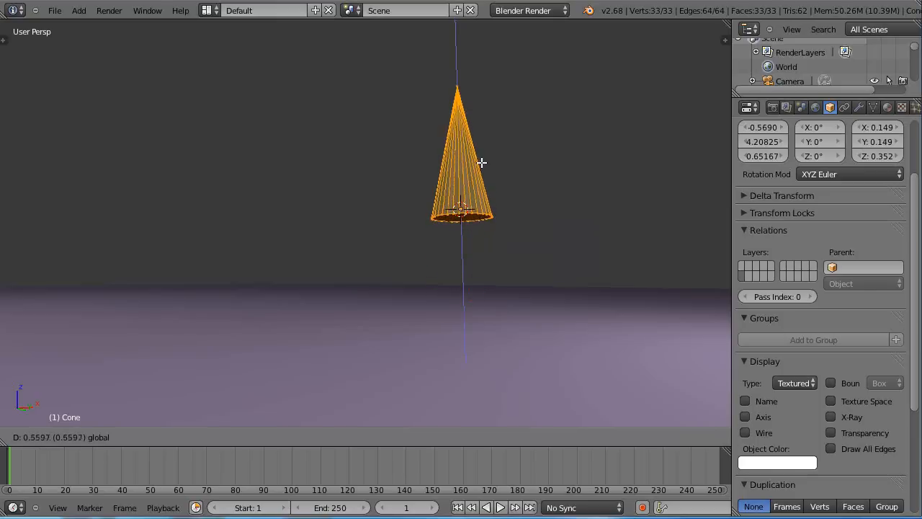
{"action": "key", "text": "Tab"}
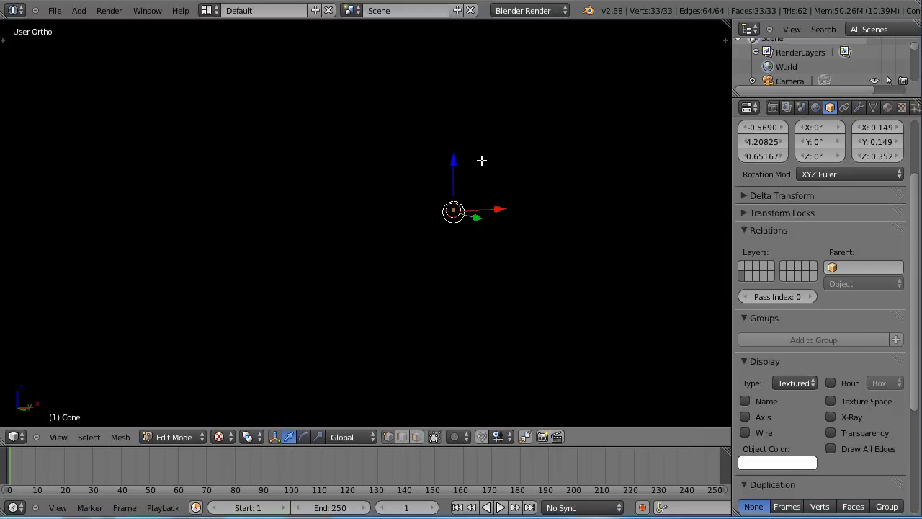
{"action": "key", "text": "KP_1"}
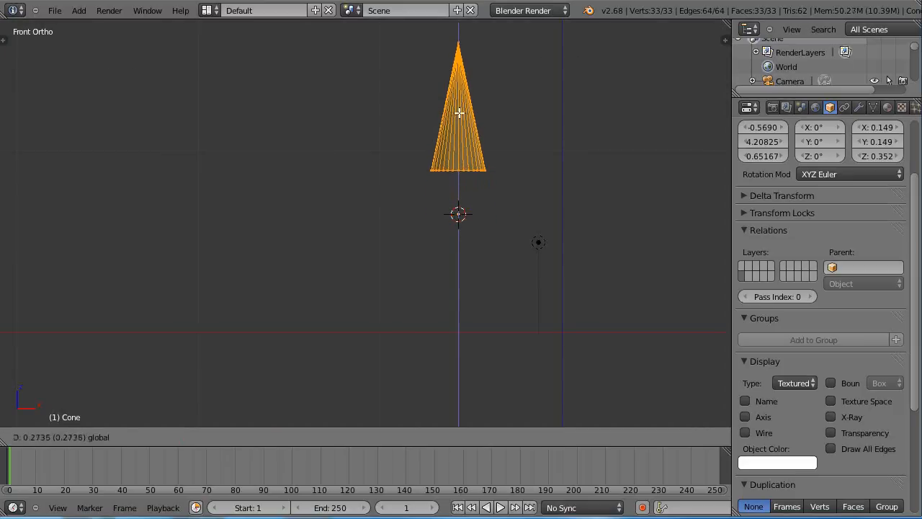
{"action": "key", "text": "Tab"}
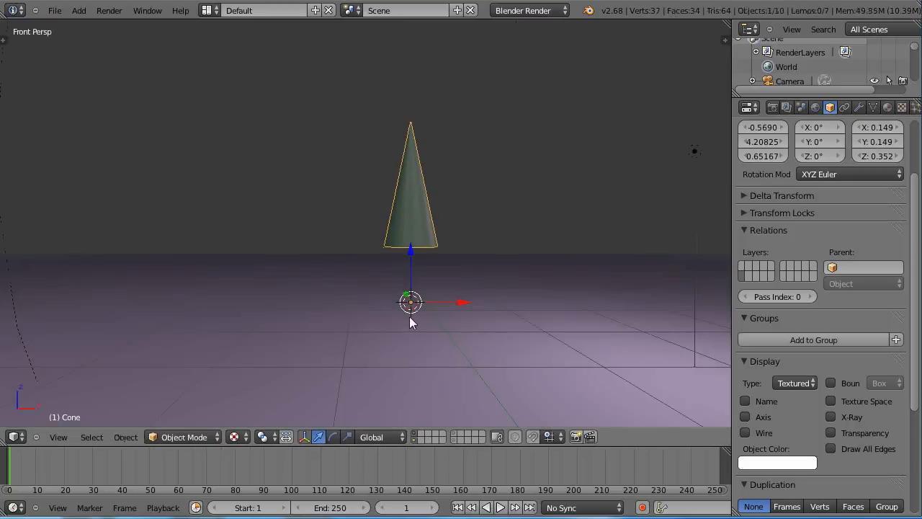
{"action": "mouse_move", "coordinate": [470, 281]}
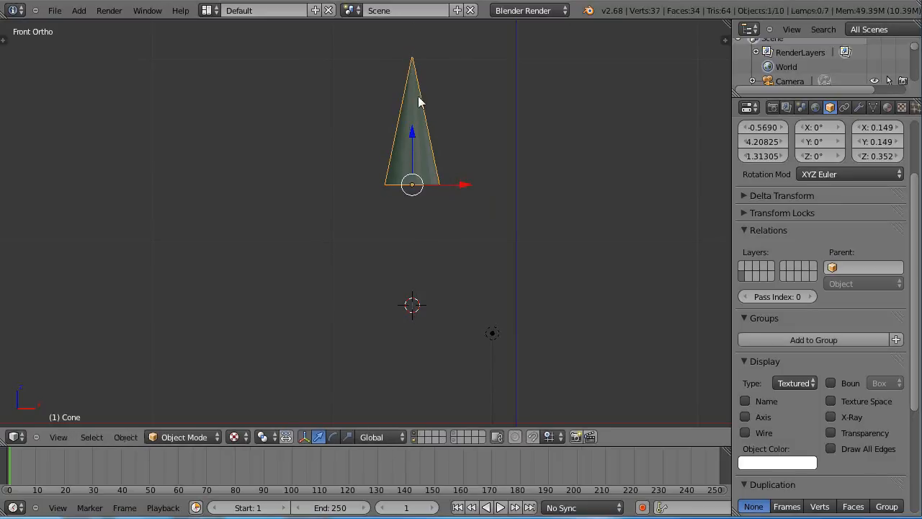
Move the whole cone down so its base origin rests near the floor.
{"action": "key", "text": "Tab"}
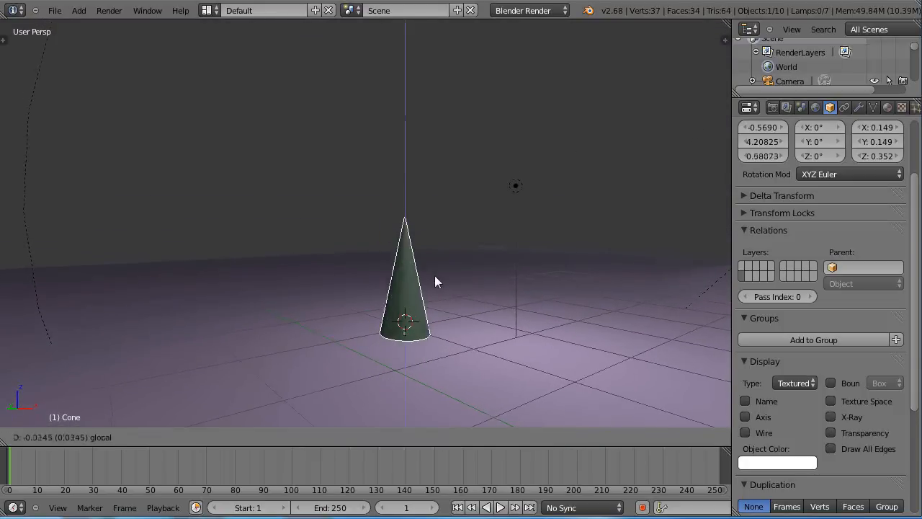
Switch the Transform Orientation from Global to Local for the cone.
{"action": "left_click_drag", "start_coordinate": [403, 320], "coordinate": [378, 367]}
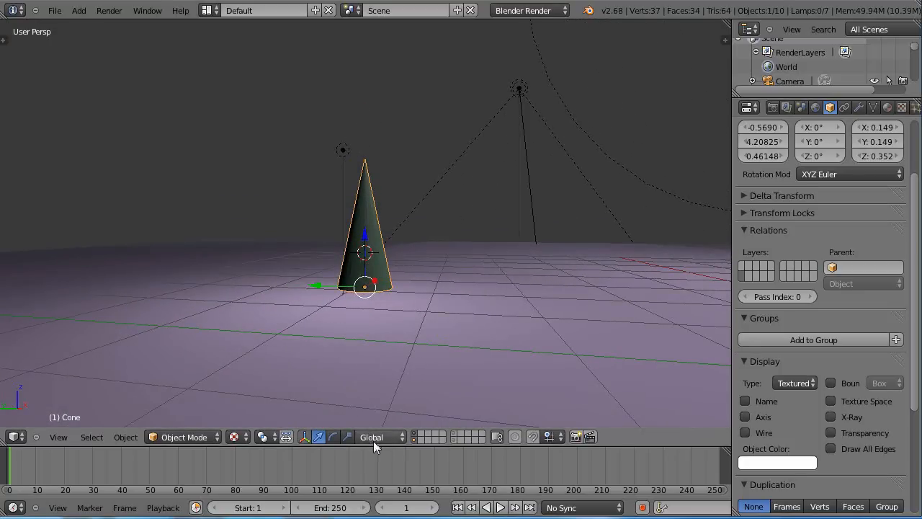
{"action": "left_click", "coordinate": [377, 438]}
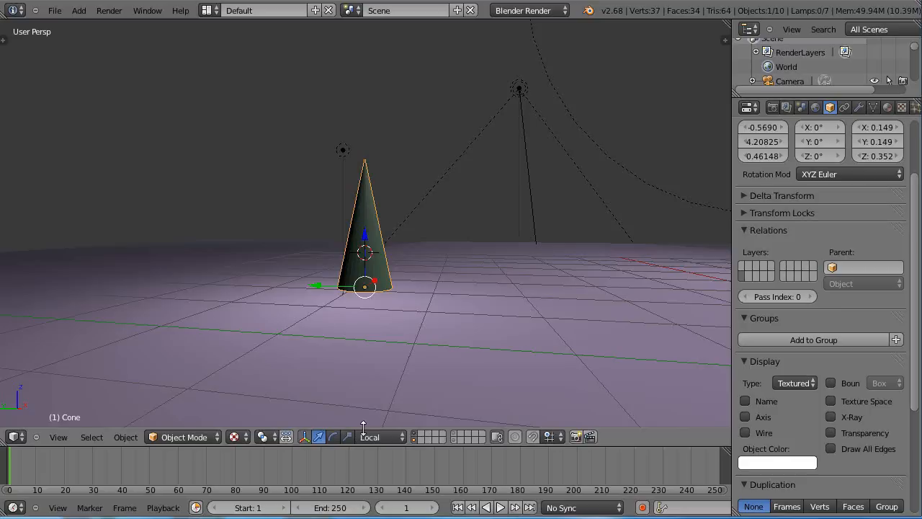
{"action": "mouse_move", "coordinate": [359, 413]}
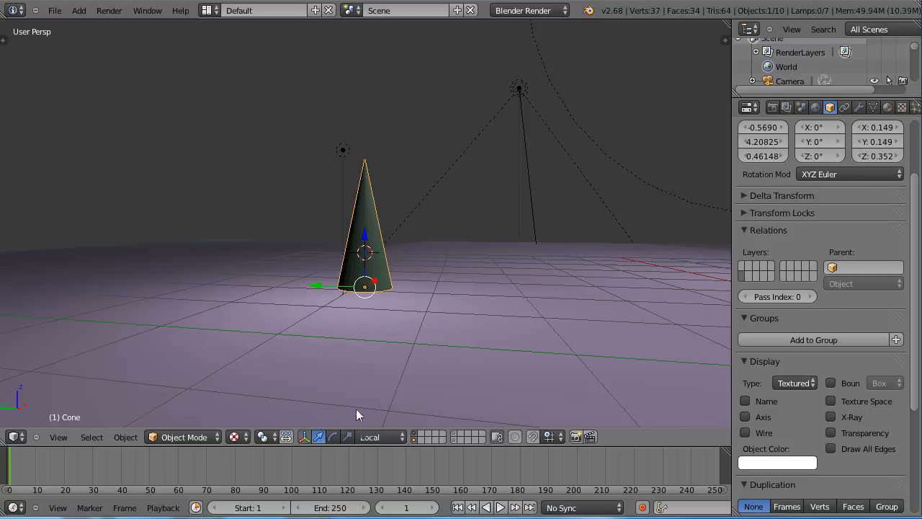
{"action": "mouse_move", "coordinate": [363, 271]}
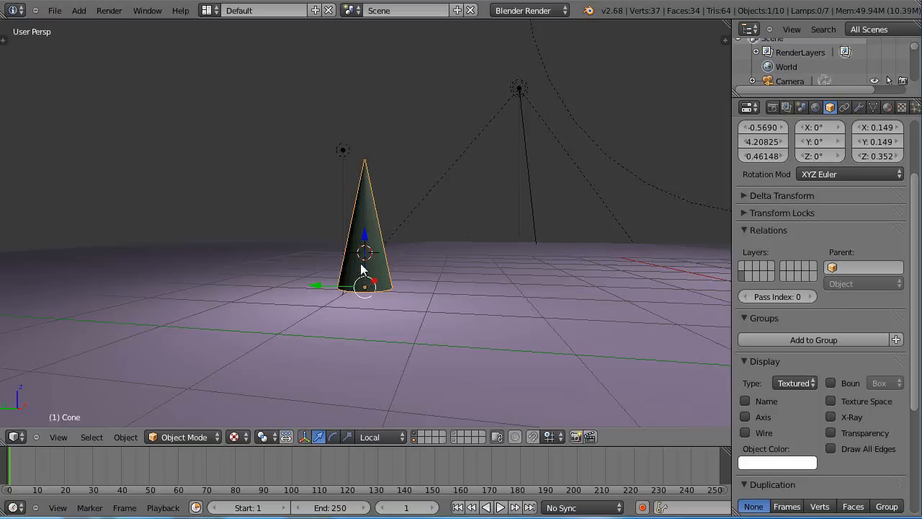
{"action": "mouse_move", "coordinate": [294, 287]}
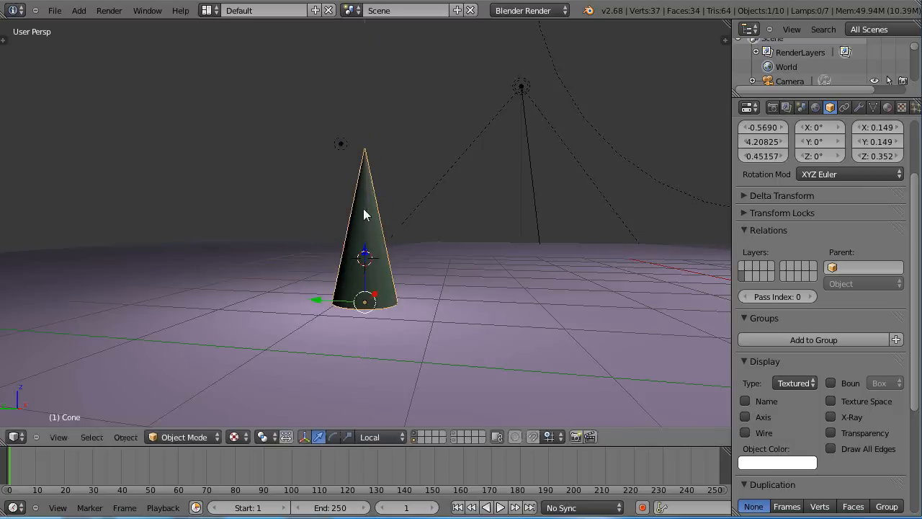
{"action": "mouse_move", "coordinate": [373, 234]}
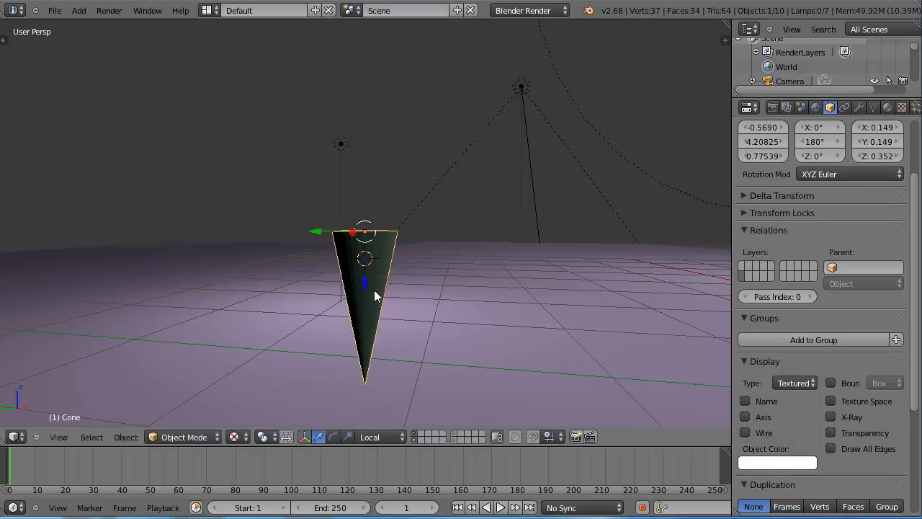
{"action": "mouse_move", "coordinate": [365, 314]}
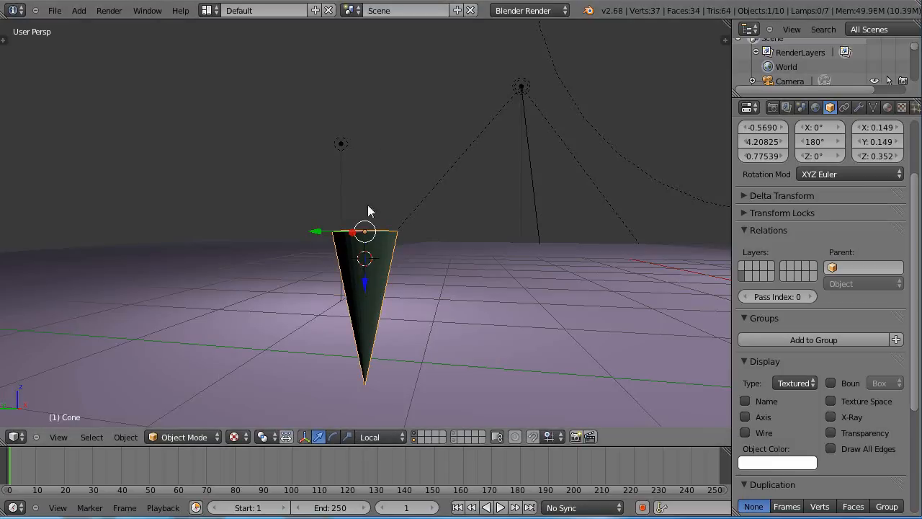
{"action": "mouse_move", "coordinate": [363, 386]}
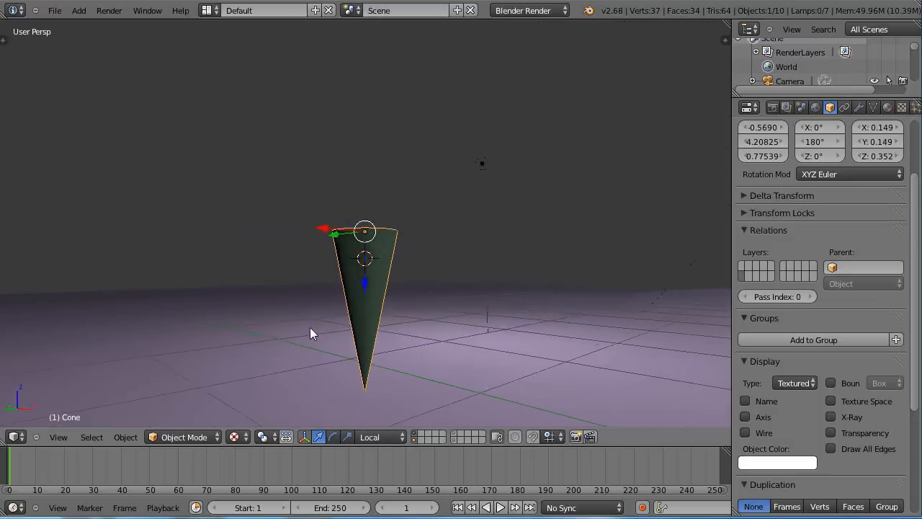
Orbit the view to inspect the flipped, point-down cone.
{"action": "left_click_drag", "start_coordinate": [314, 334], "coordinate": [360, 304]}
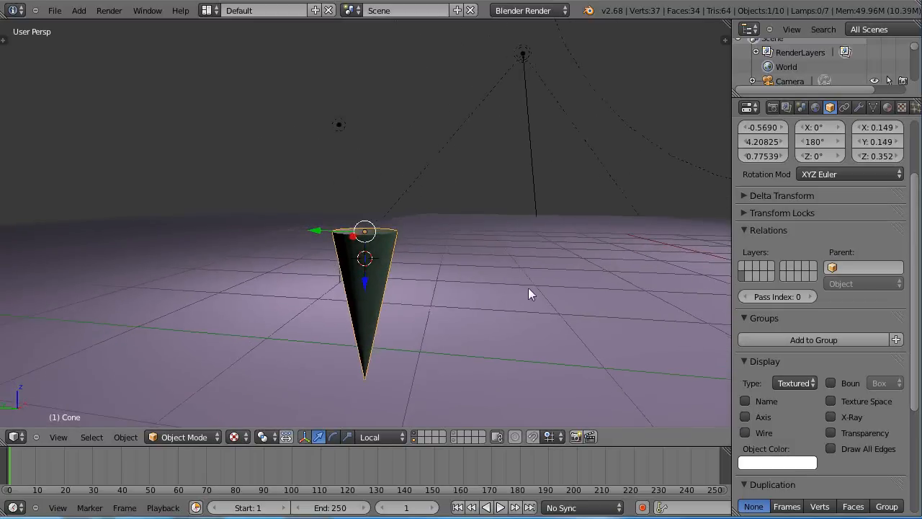
{"action": "mouse_move", "coordinate": [490, 301]}
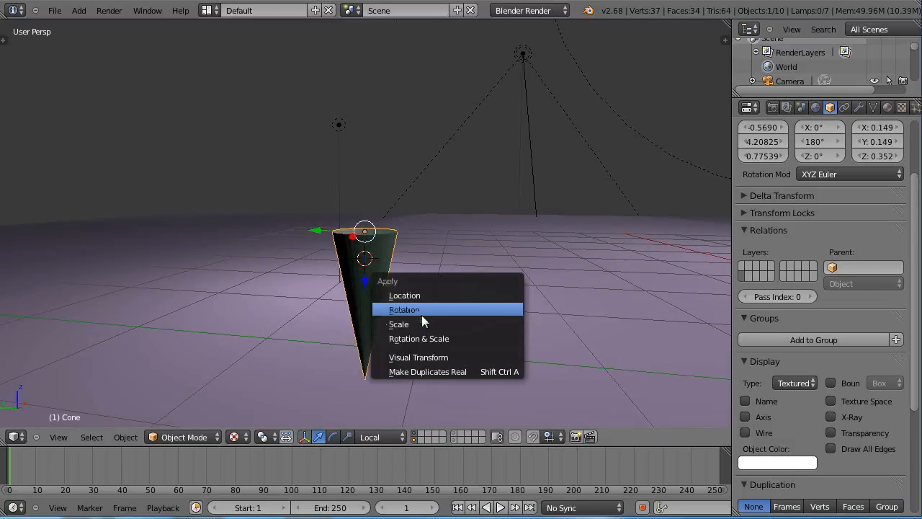
Apply the cone's rotation and scale, viewing the gizmo in Local orientation.
{"action": "left_click", "coordinate": [404, 309]}
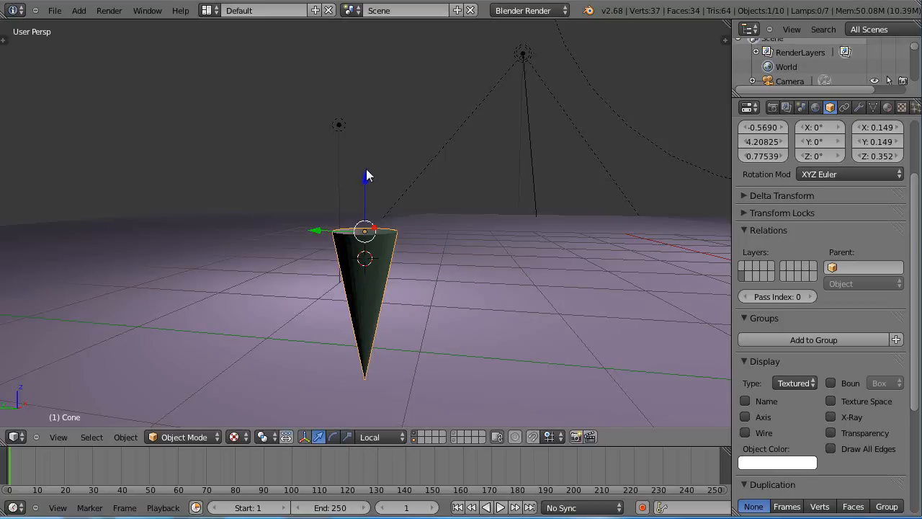
{"action": "mouse_move", "coordinate": [367, 180]}
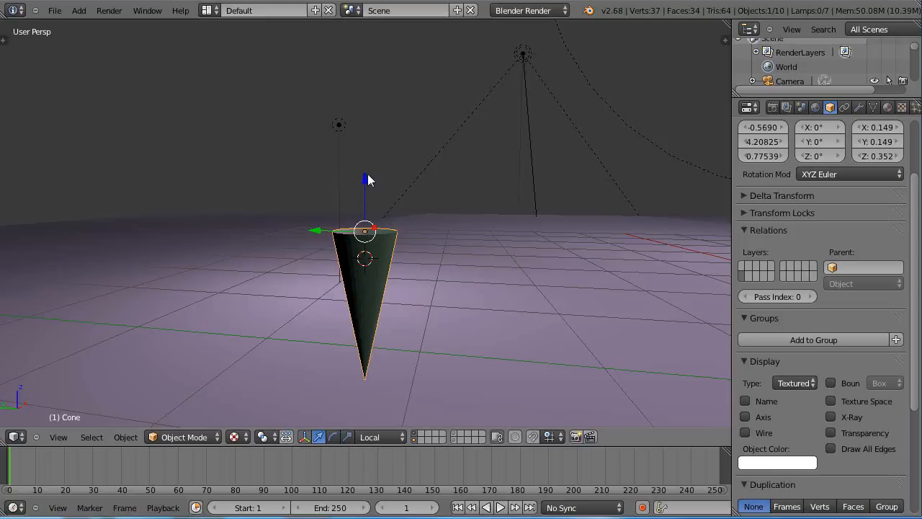
{"action": "left_click", "coordinate": [368, 437]}
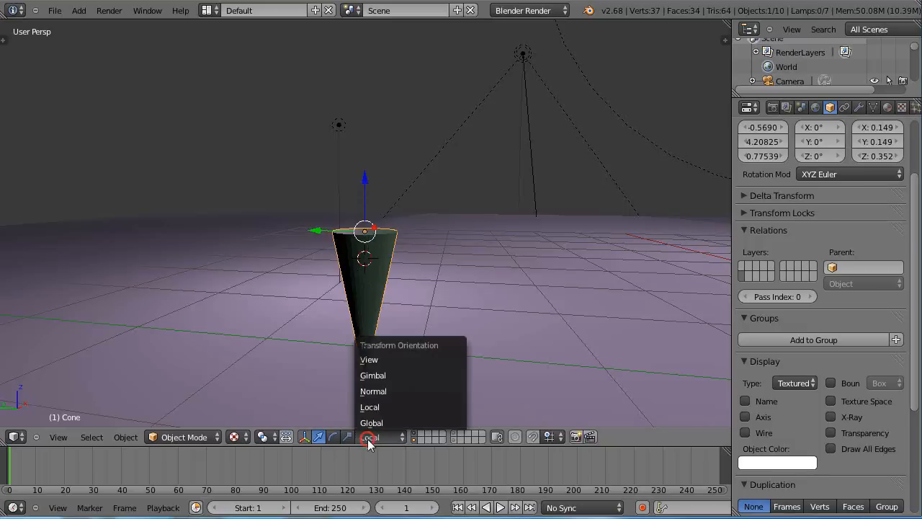
{"action": "left_click", "coordinate": [372, 423]}
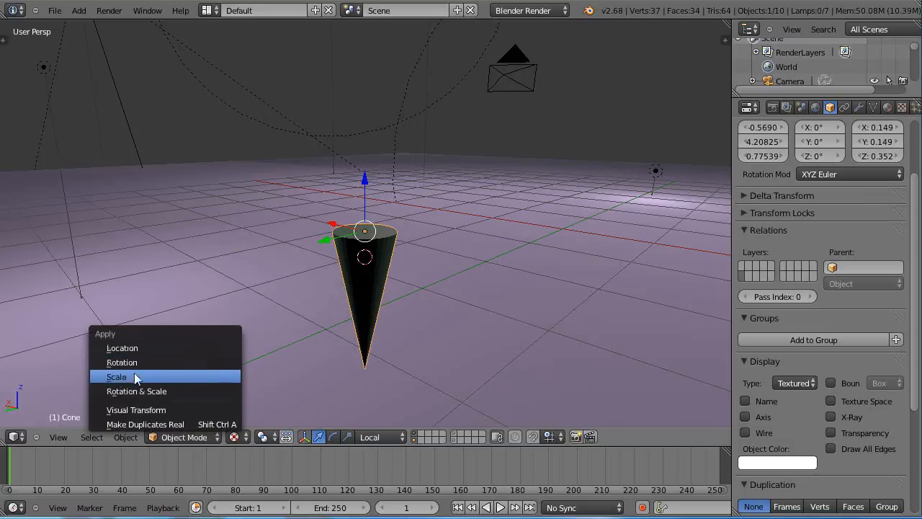
{"action": "left_click", "coordinate": [115, 378]}
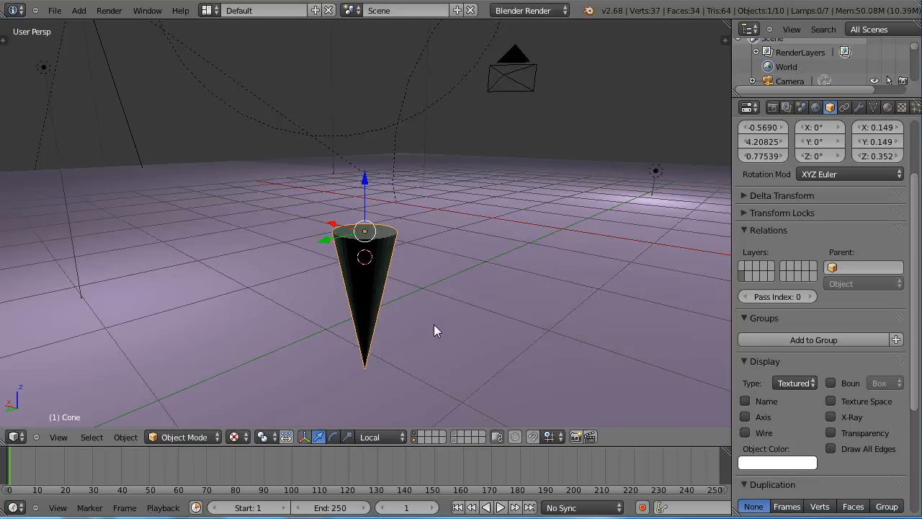
{"action": "mouse_move", "coordinate": [403, 334]}
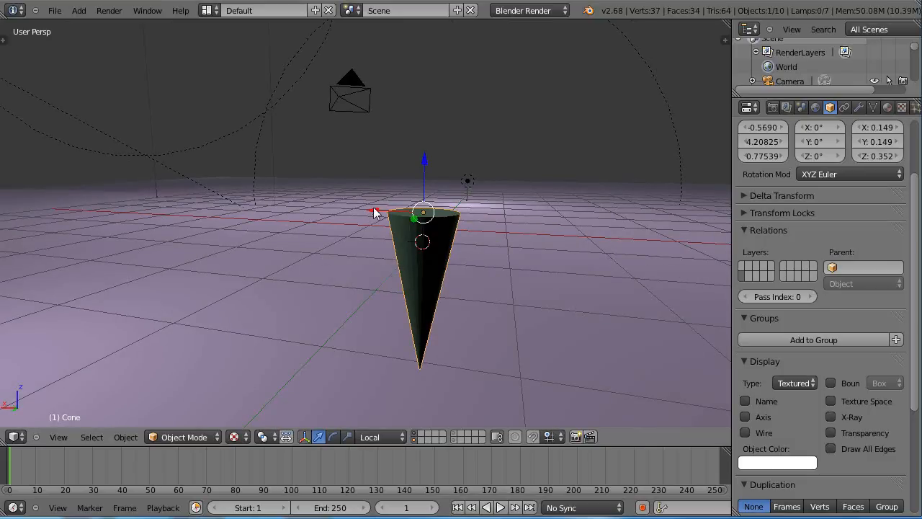
Apply Cone.001's rotation and show the gizmo in Global orientation.
{"action": "left_click_drag", "start_coordinate": [423, 213], "coordinate": [218, 205]}
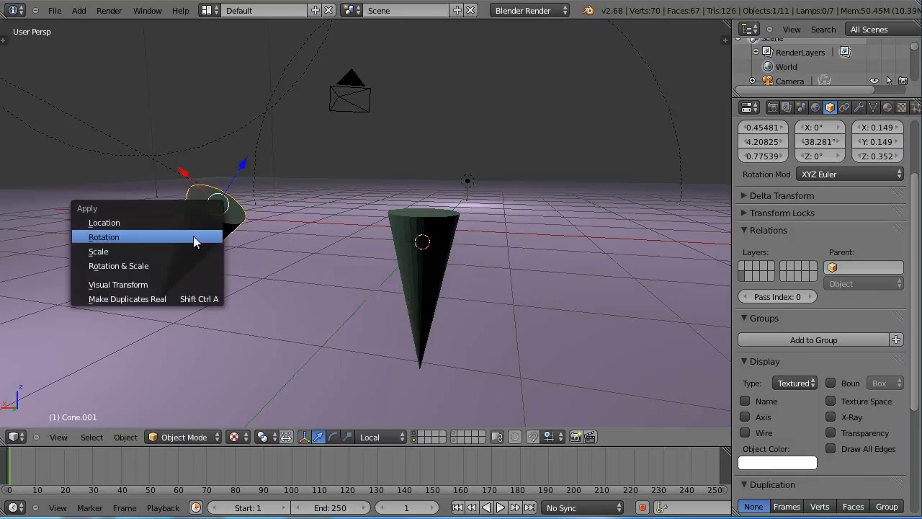
{"action": "left_click", "coordinate": [103, 236]}
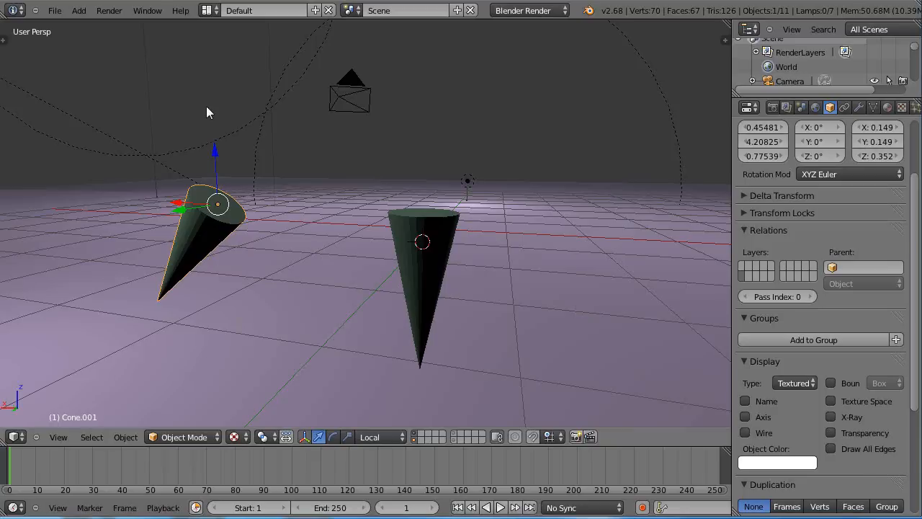
{"action": "left_click", "coordinate": [377, 437]}
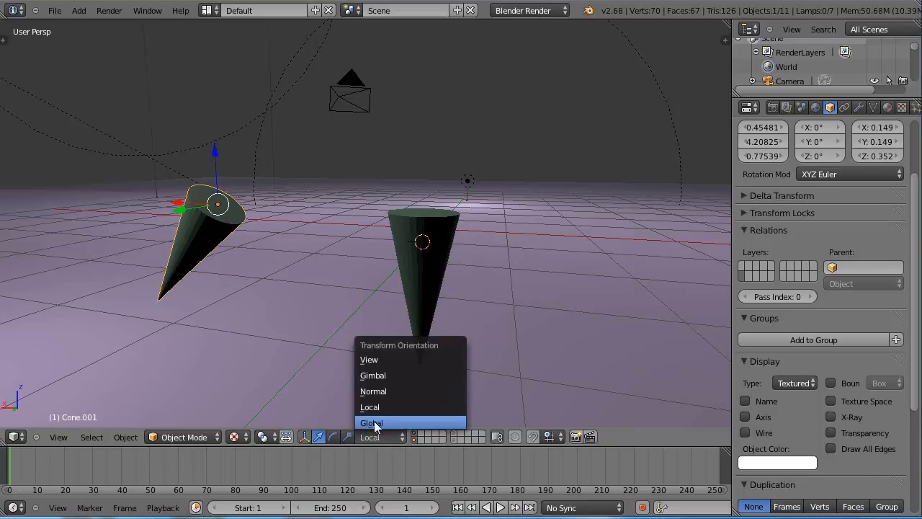
{"action": "left_click", "coordinate": [372, 423]}
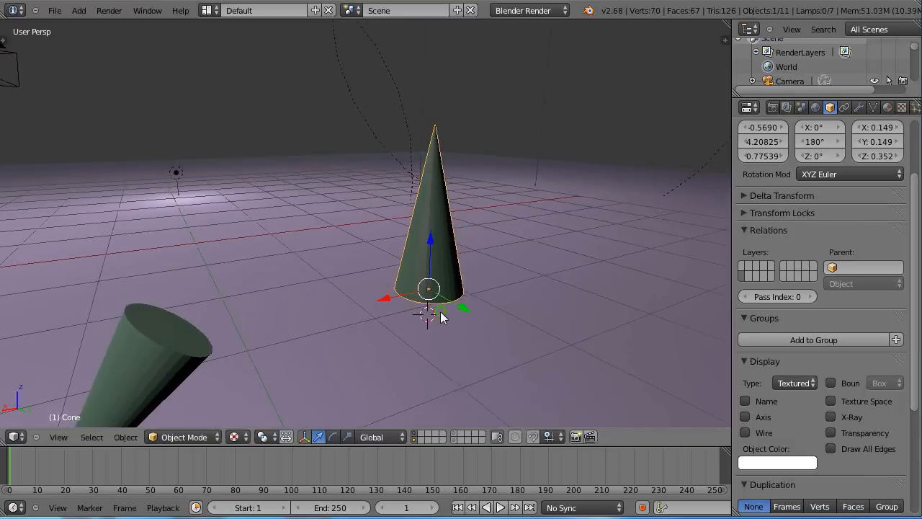
Set Local orientation and apply the upright cone's rotation so it reads zero.
{"action": "left_click", "coordinate": [381, 436]}
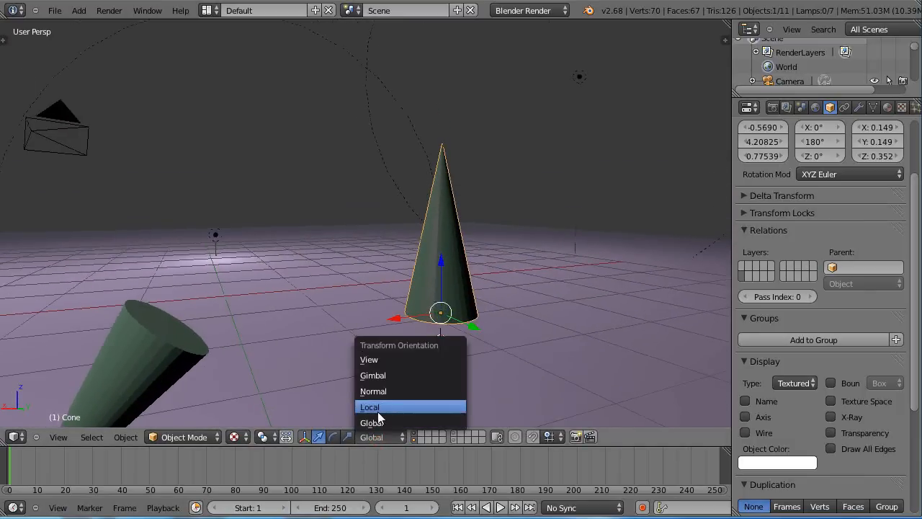
{"action": "left_click", "coordinate": [369, 407]}
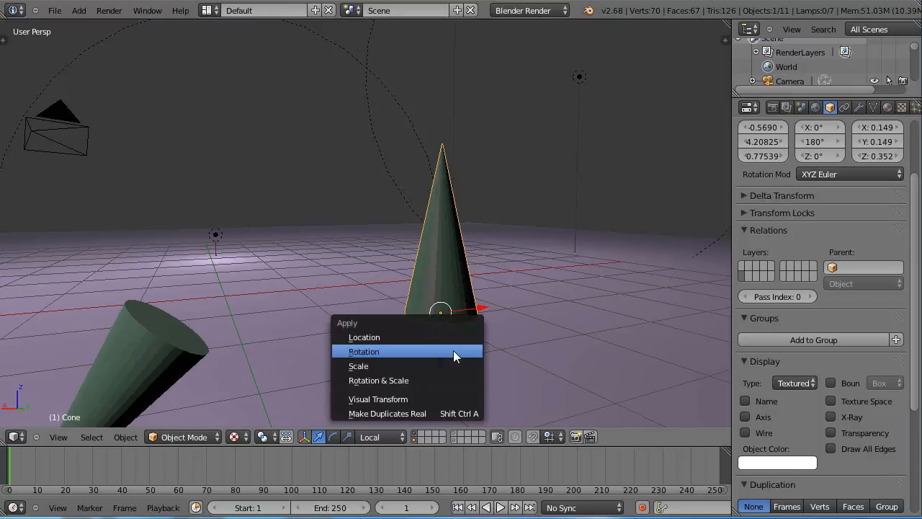
{"action": "left_click", "coordinate": [363, 351]}
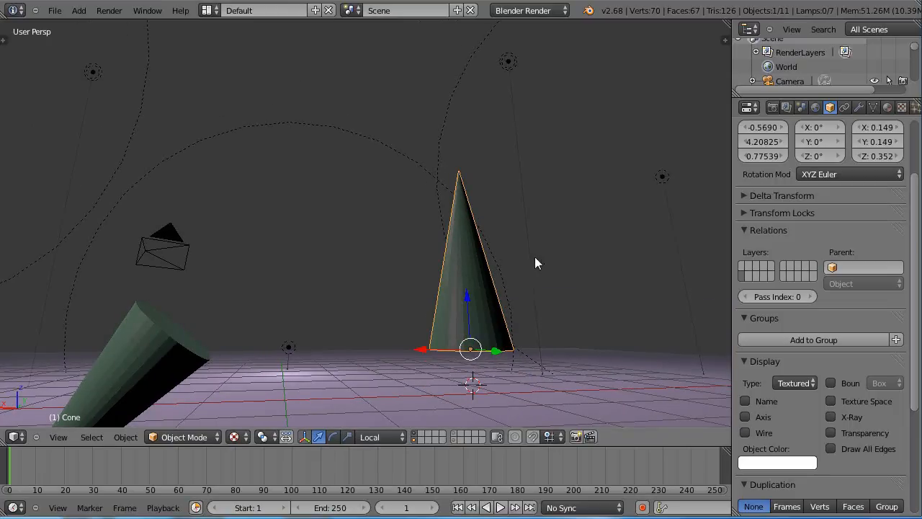
{"action": "mouse_move", "coordinate": [441, 247]}
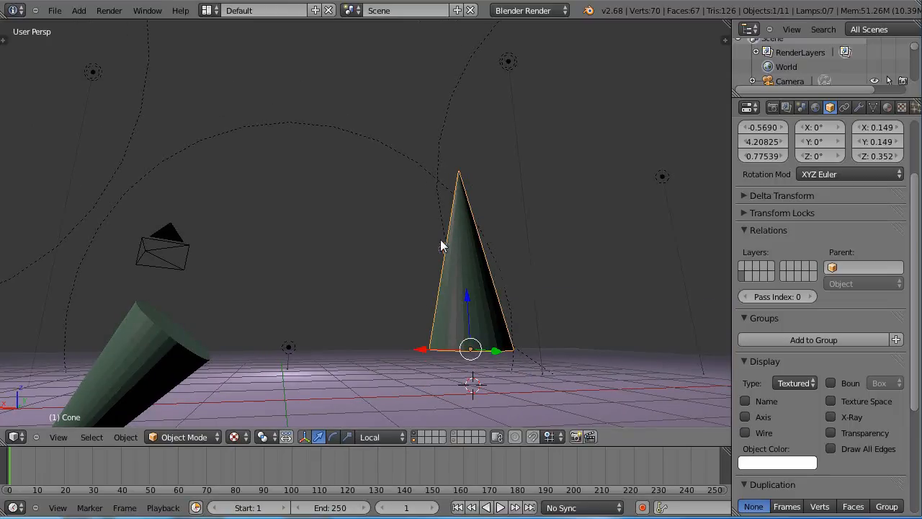
{"action": "mouse_move", "coordinate": [524, 226]}
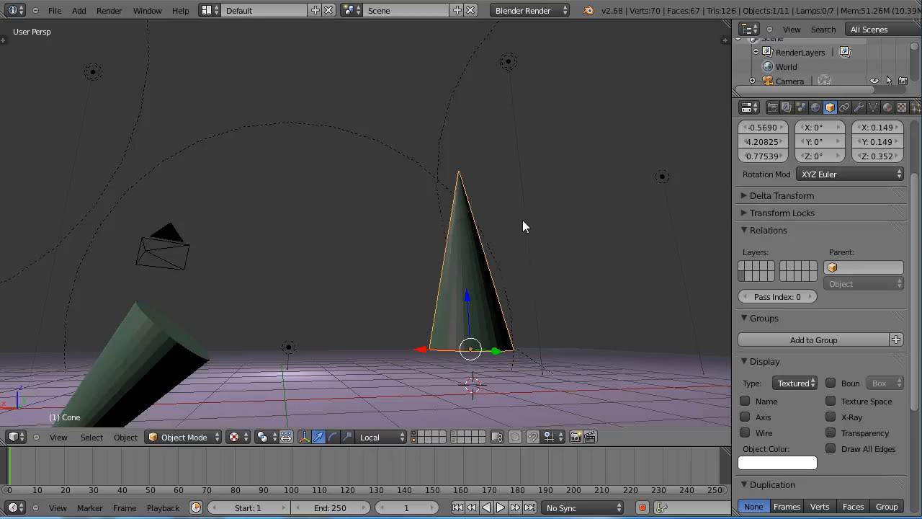
Rotate the cone around its base on the Y axis, tilting it like a missile.
{"action": "left_click_drag", "start_coordinate": [526, 227], "coordinate": [539, 238]}
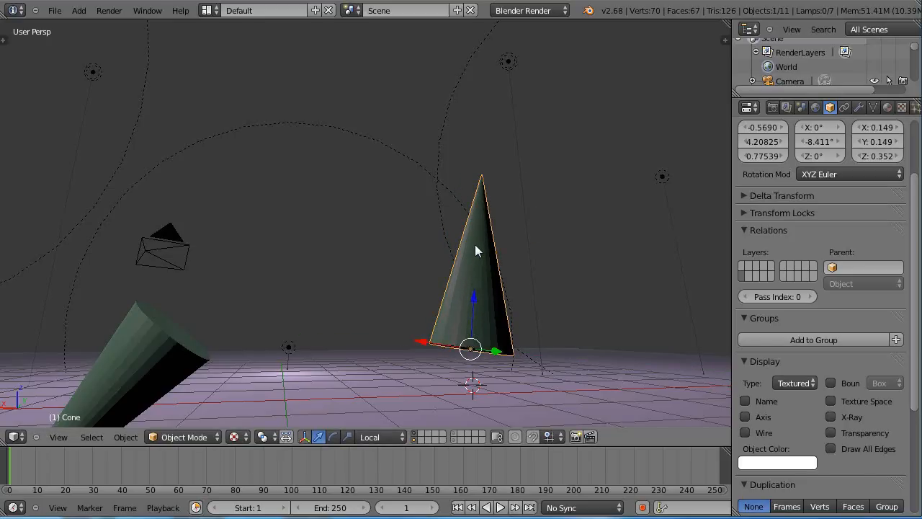
{"action": "mouse_move", "coordinate": [544, 314]}
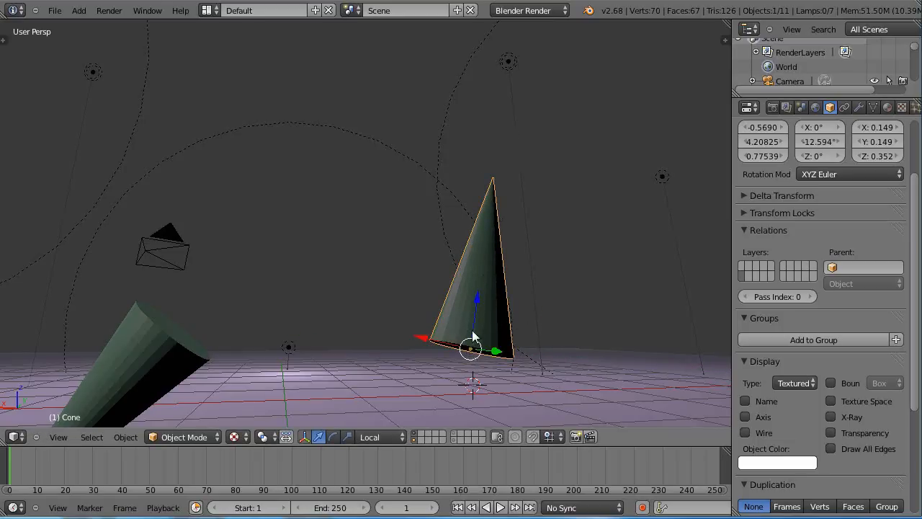
{"action": "mouse_move", "coordinate": [481, 291]}
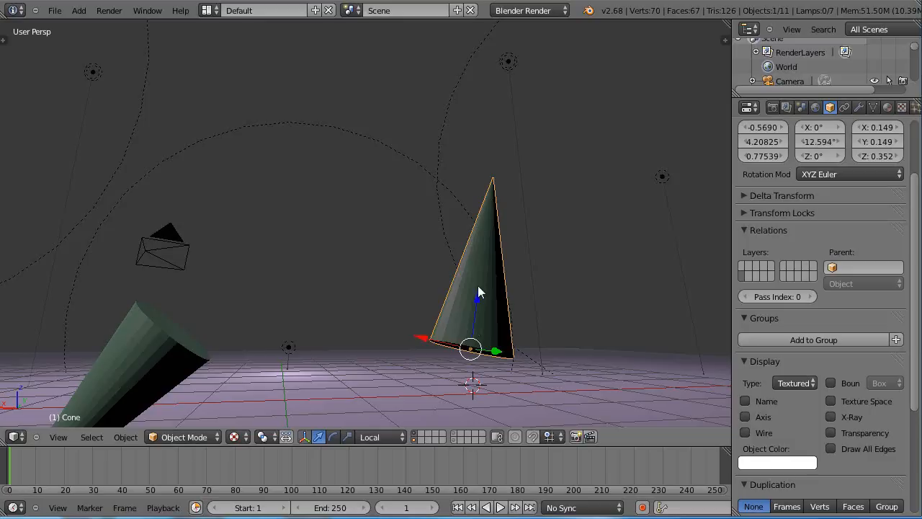
{"action": "mouse_move", "coordinate": [472, 296]}
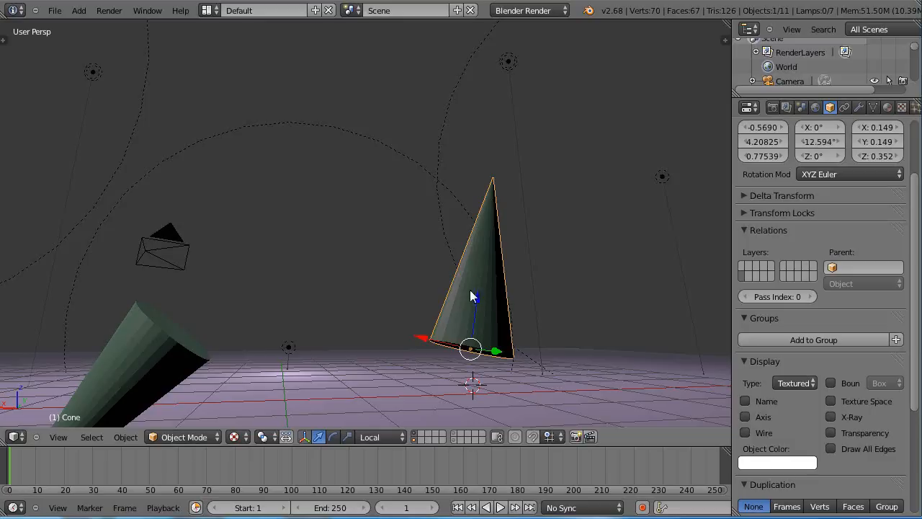
{"action": "mouse_move", "coordinate": [490, 306]}
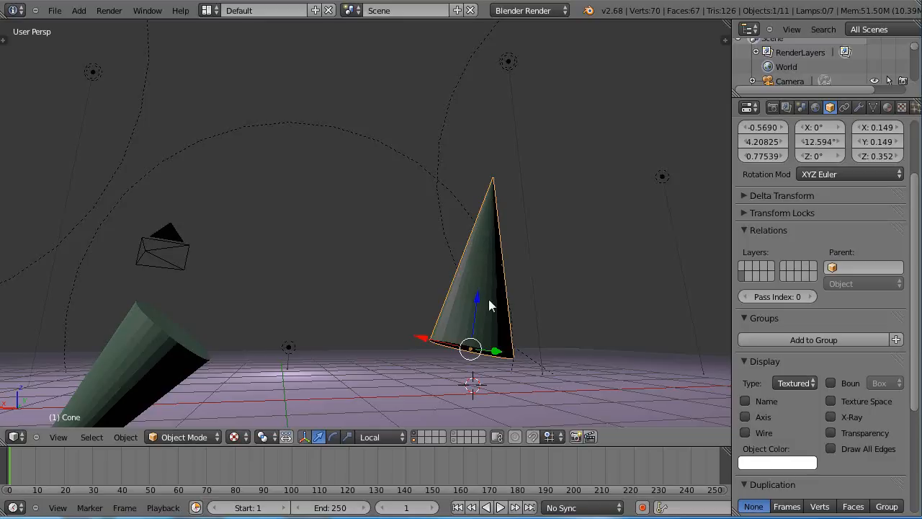
{"action": "mouse_move", "coordinate": [495, 301]}
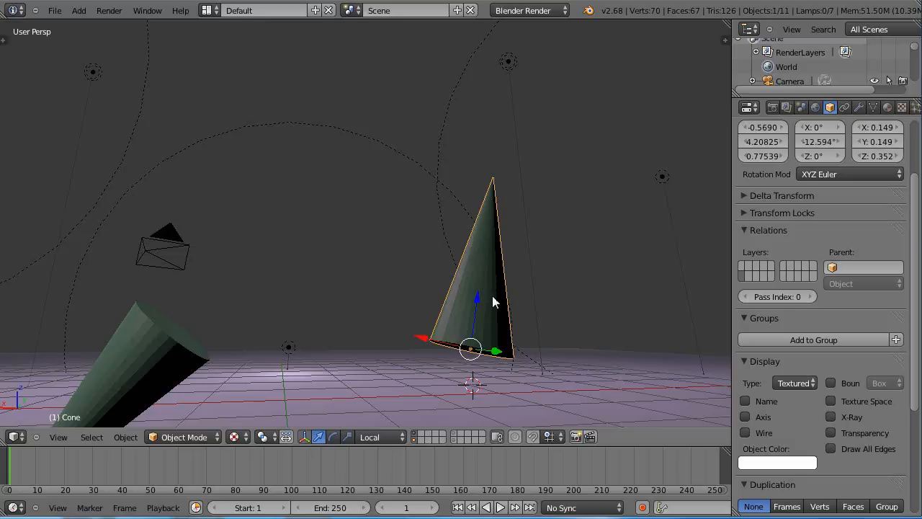